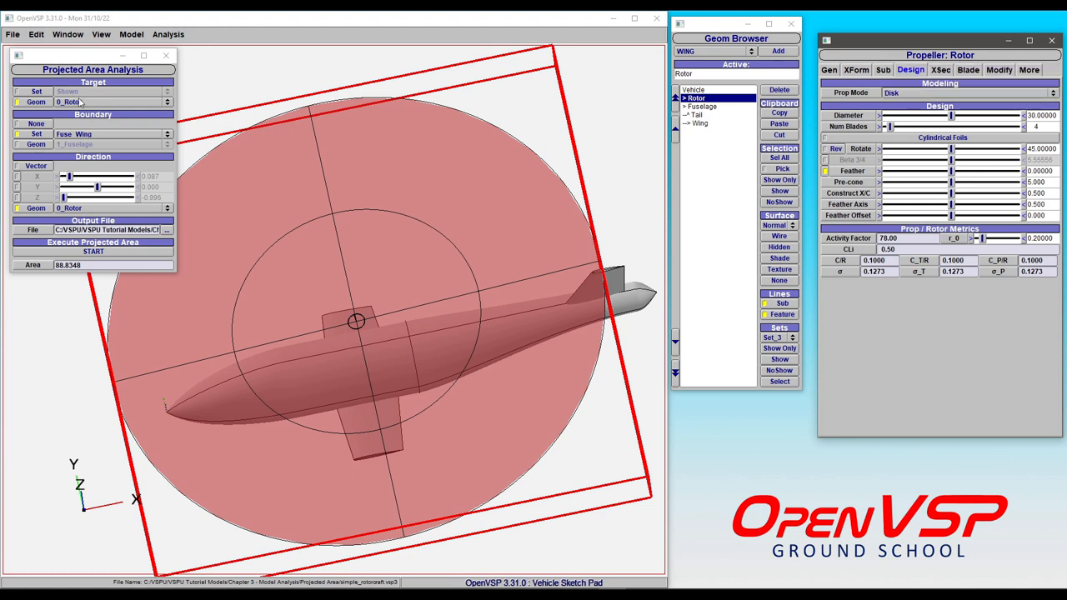
mouse_move(84, 100)
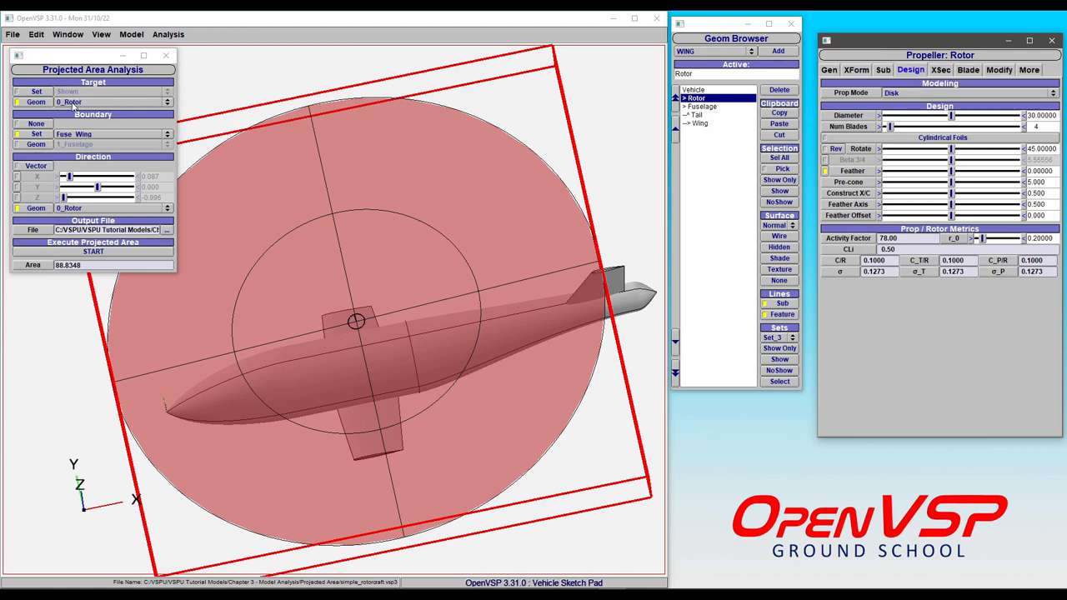
- From top view, run Execute Projected Area for the rotor disk onto the fuselage-wing set, yielding about 107.2
left_click(37, 124)
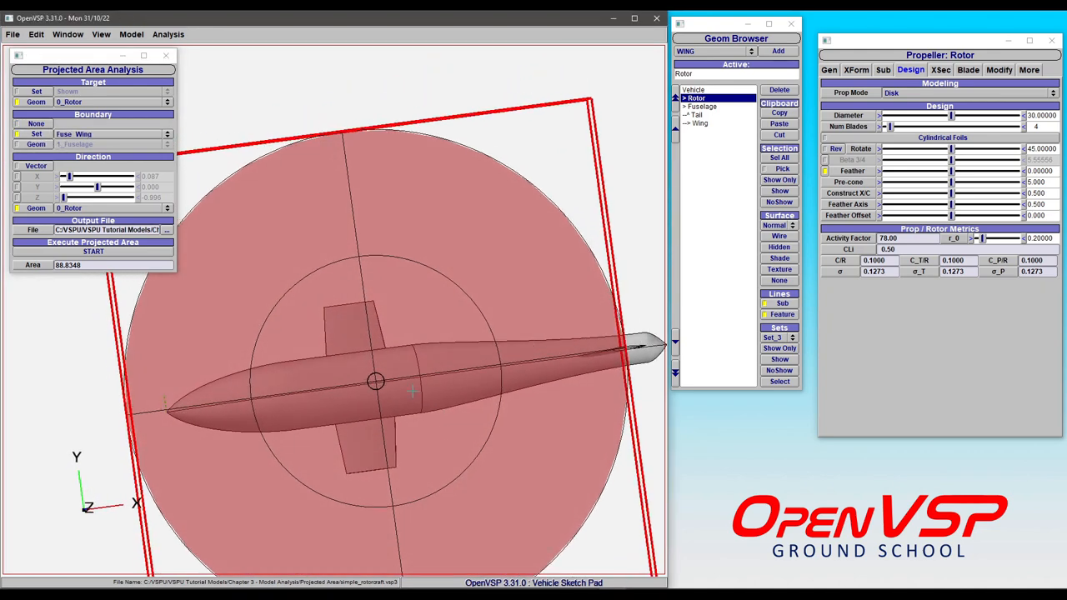
mouse_move(244, 287)
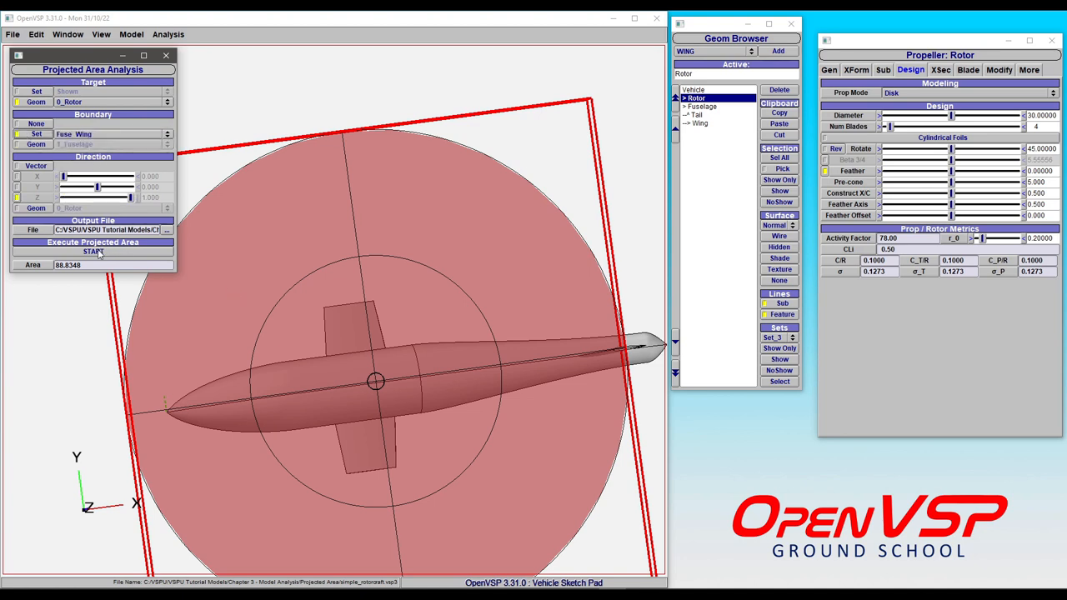
left_click(94, 251)
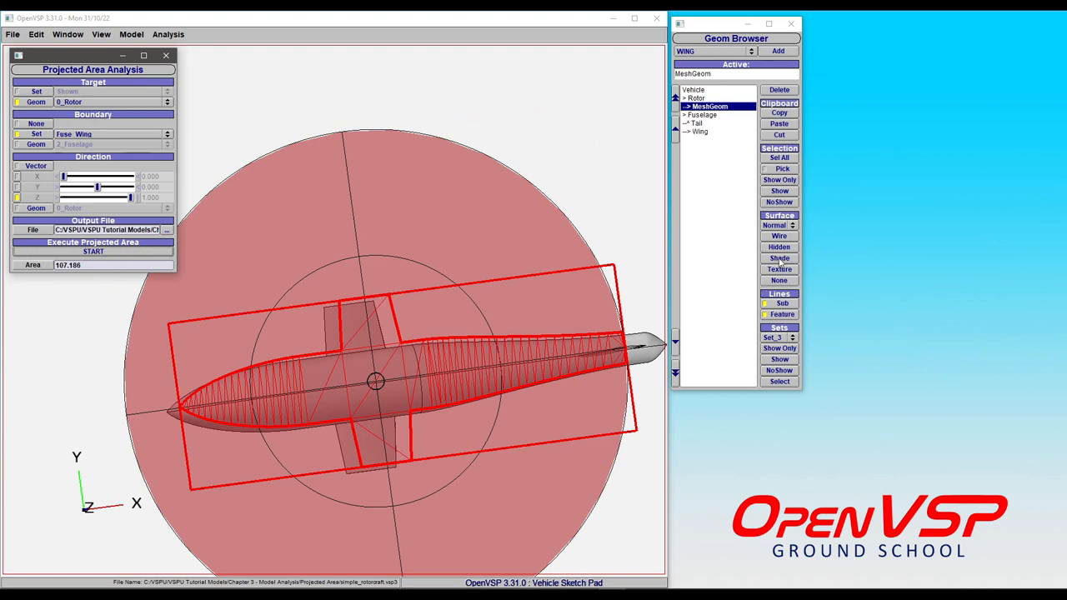